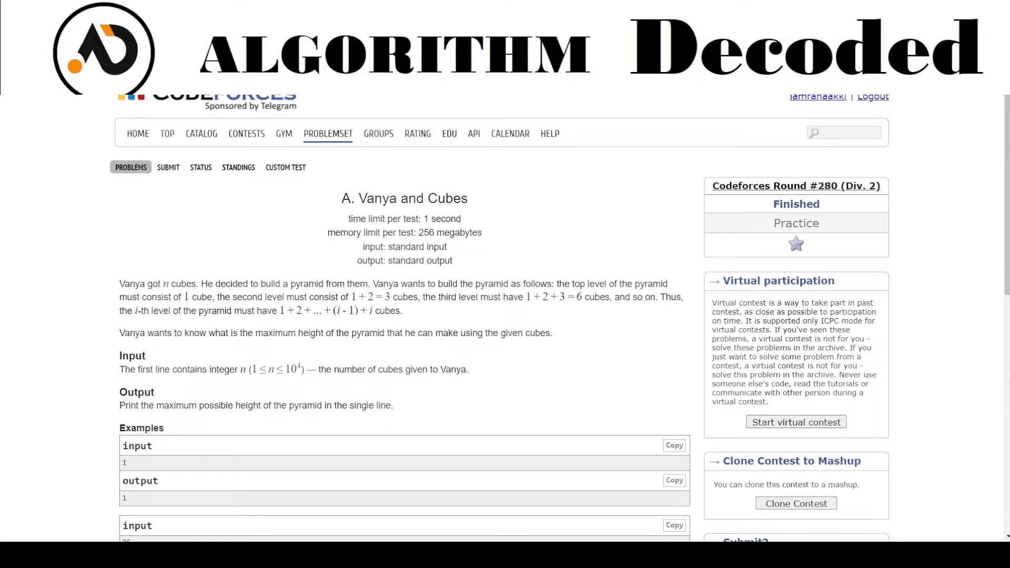
mouse_move(563, 127)
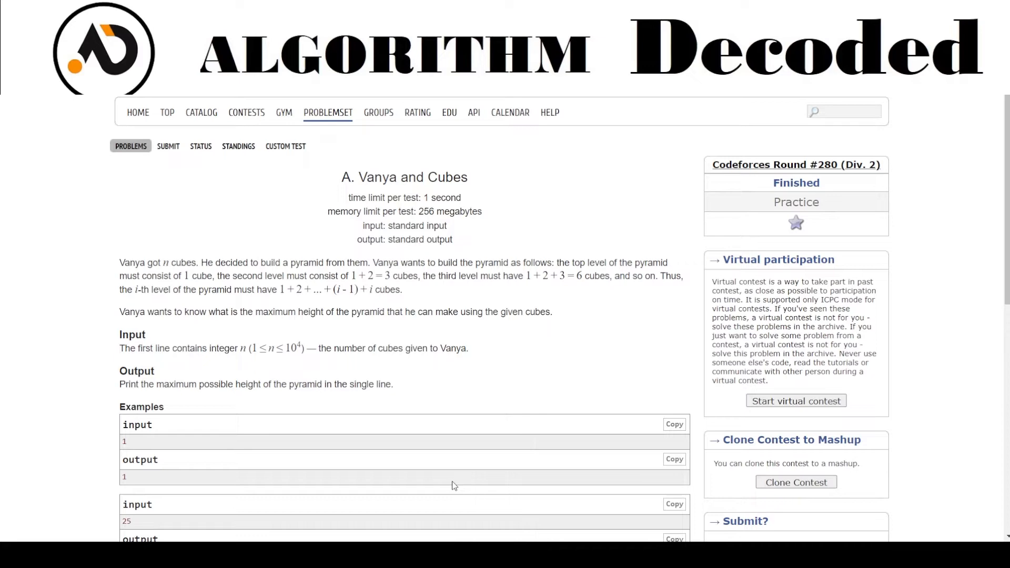
Replace the Hello World line in main with int n; cin>>n;.
scroll("down", 3)
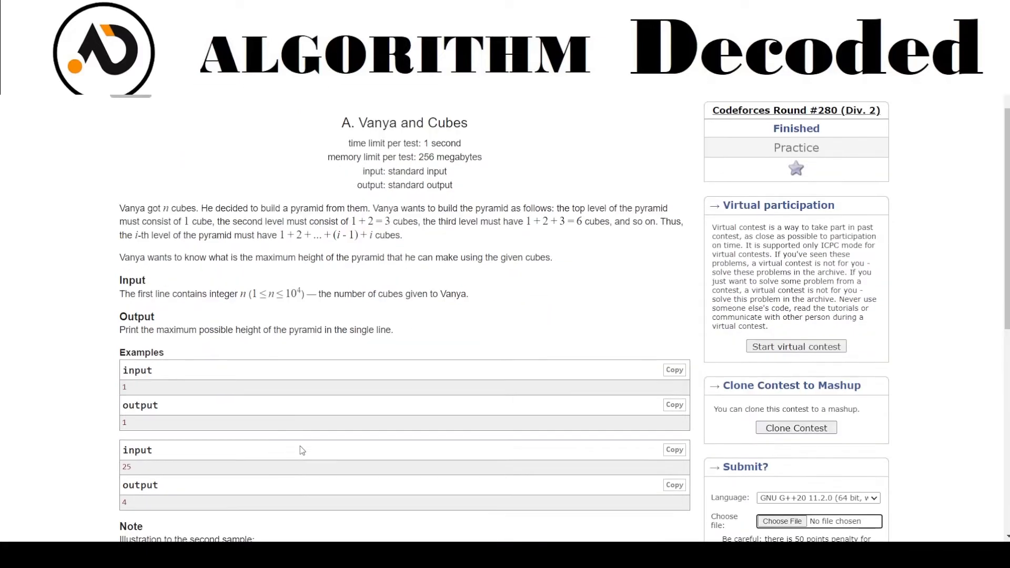
scroll("down", 3)
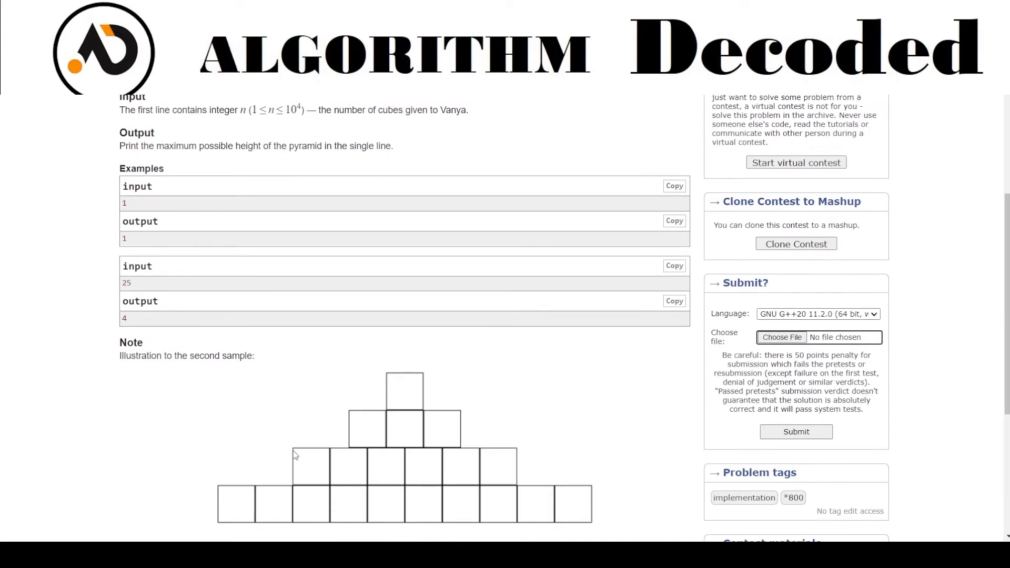
mouse_move(402, 412)
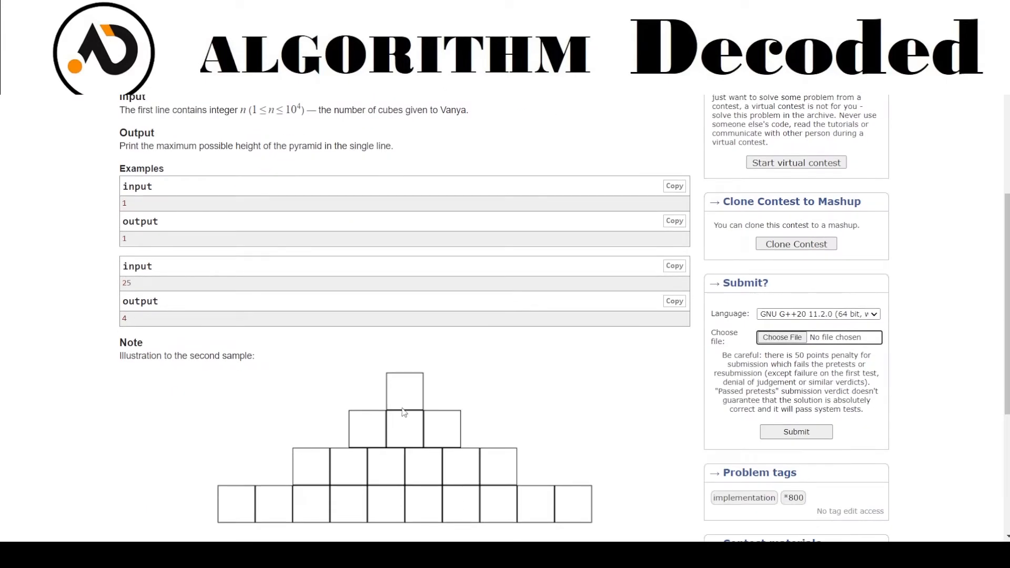
mouse_move(327, 462)
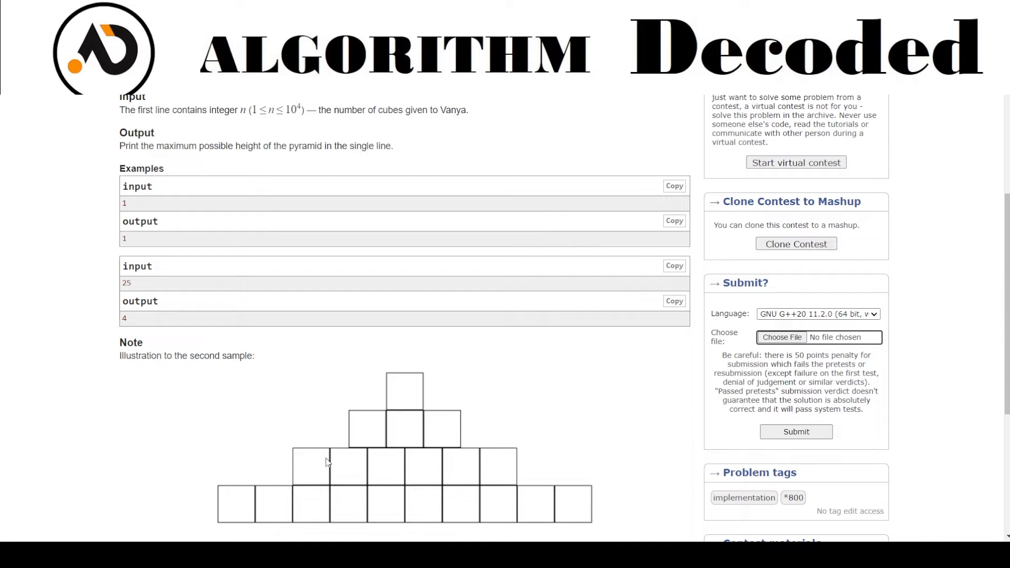
mouse_move(358, 468)
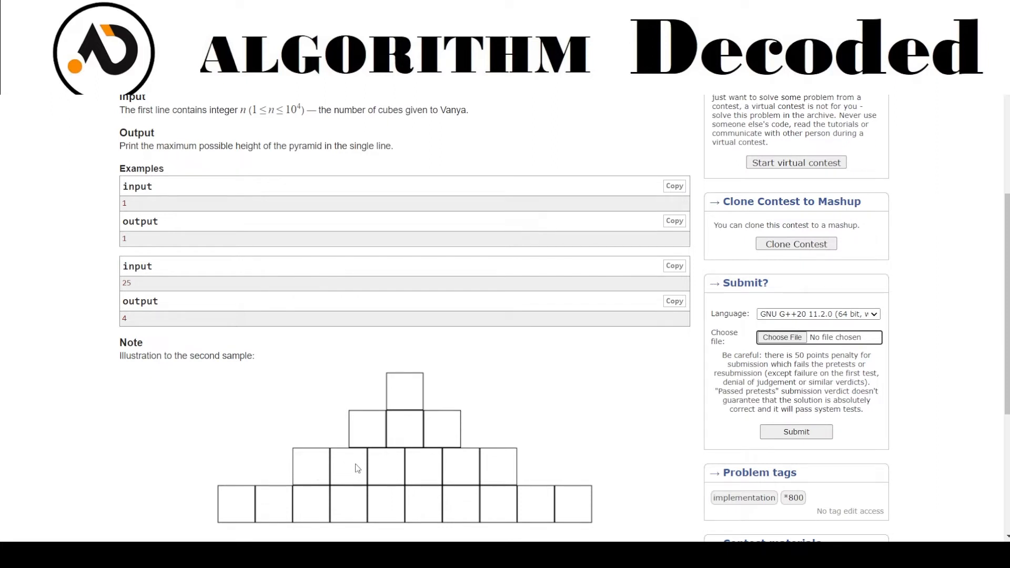
mouse_move(502, 471)
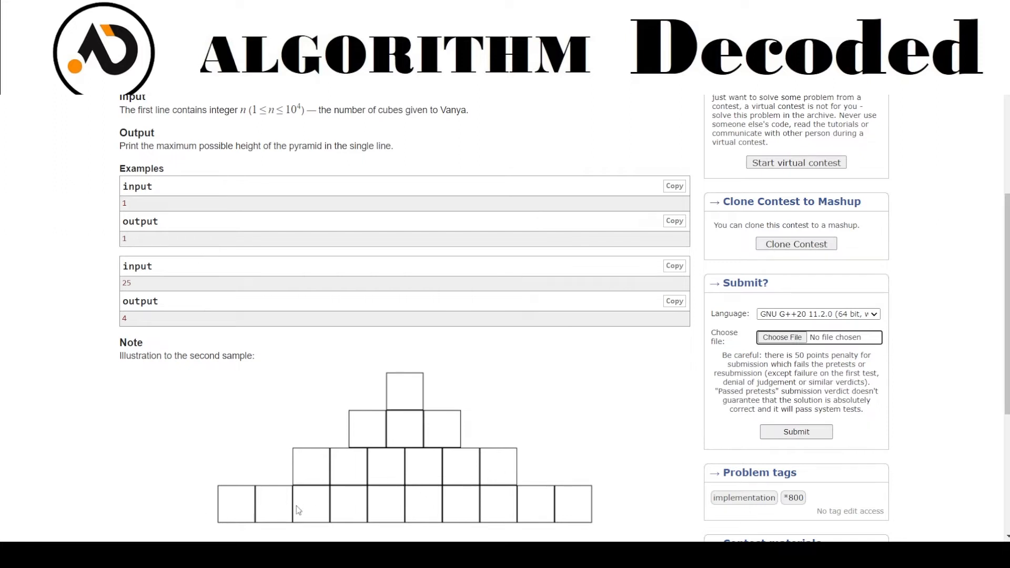
mouse_move(441, 504)
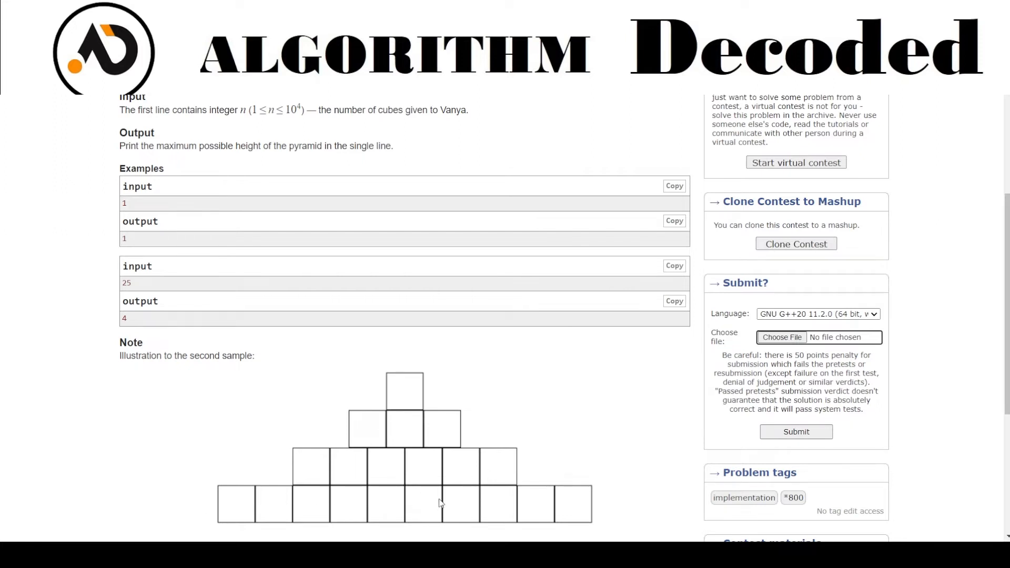
scroll("down", 3)
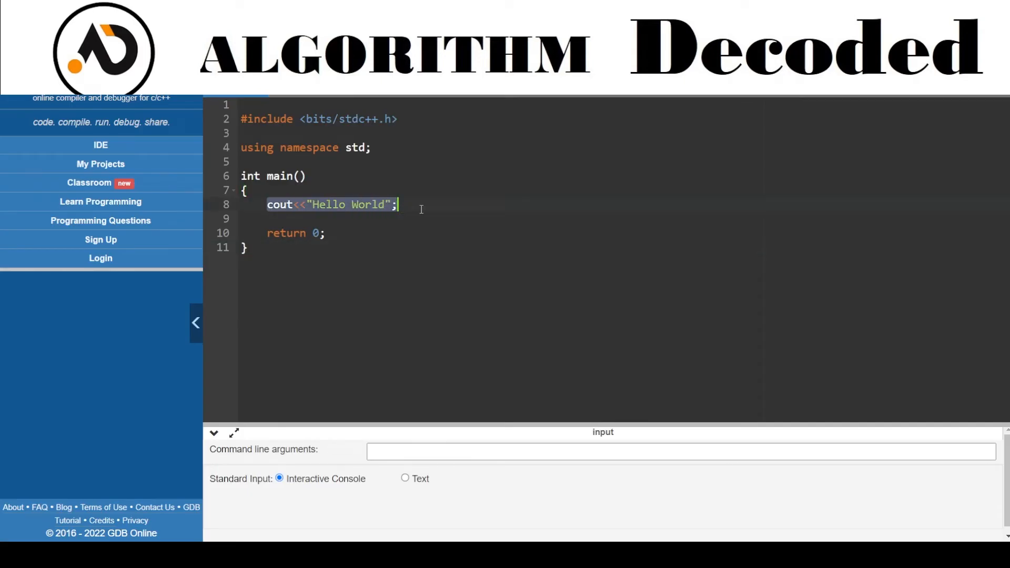
type("int n;")
type("cin")
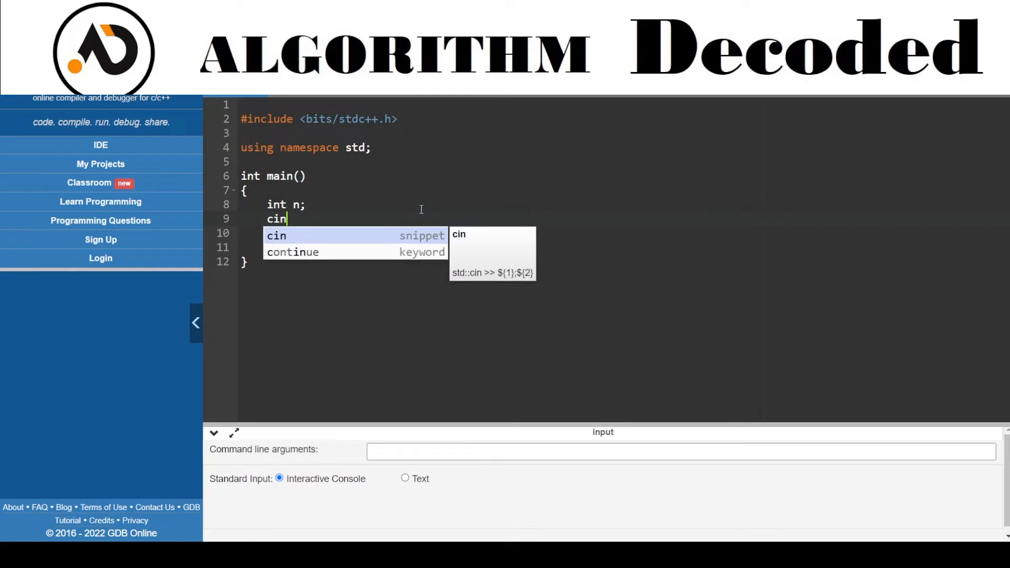
type(">>n;")
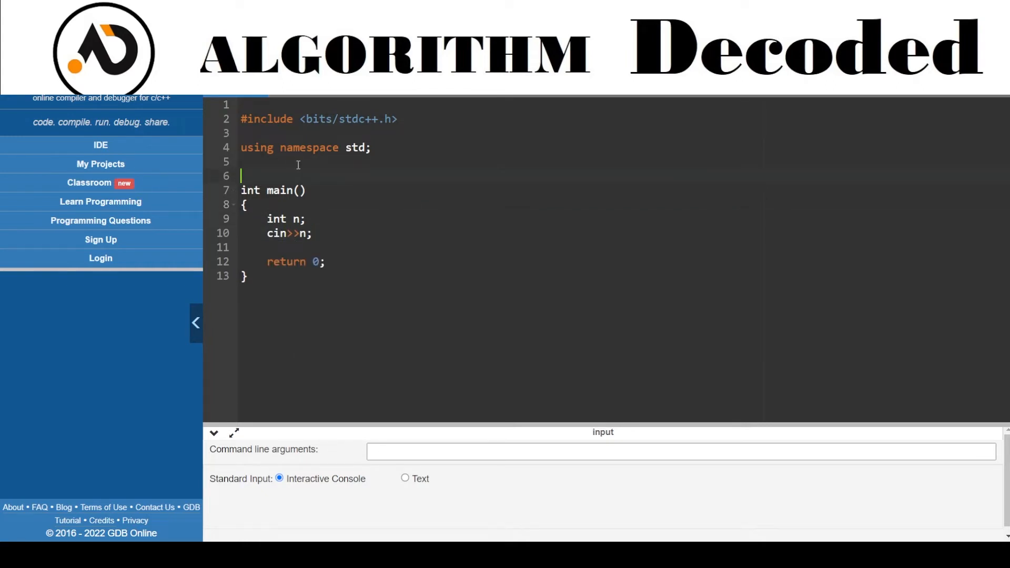
Add an empty int sum(int n){} function above main.
type("int sum")
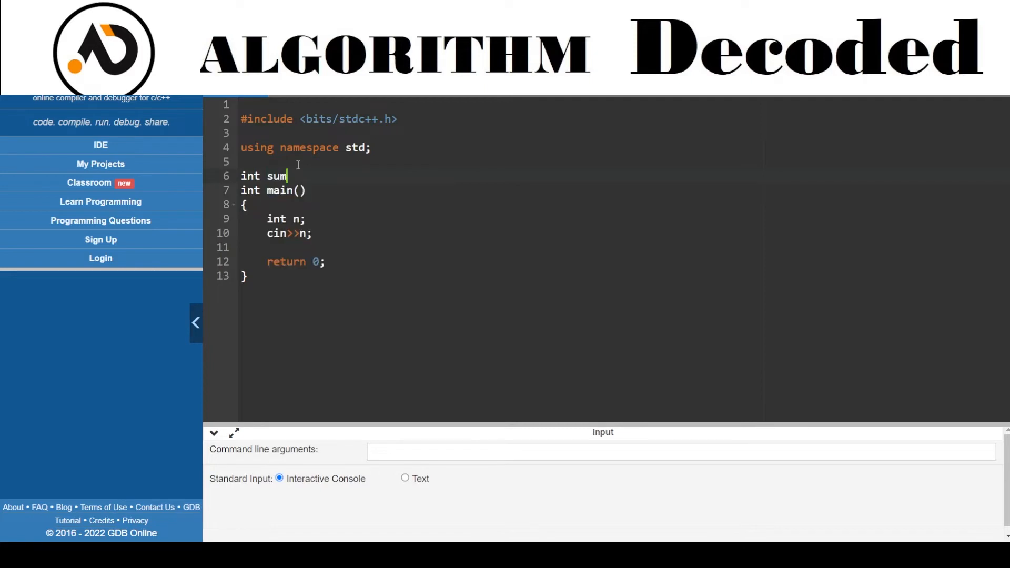
type("(int n")
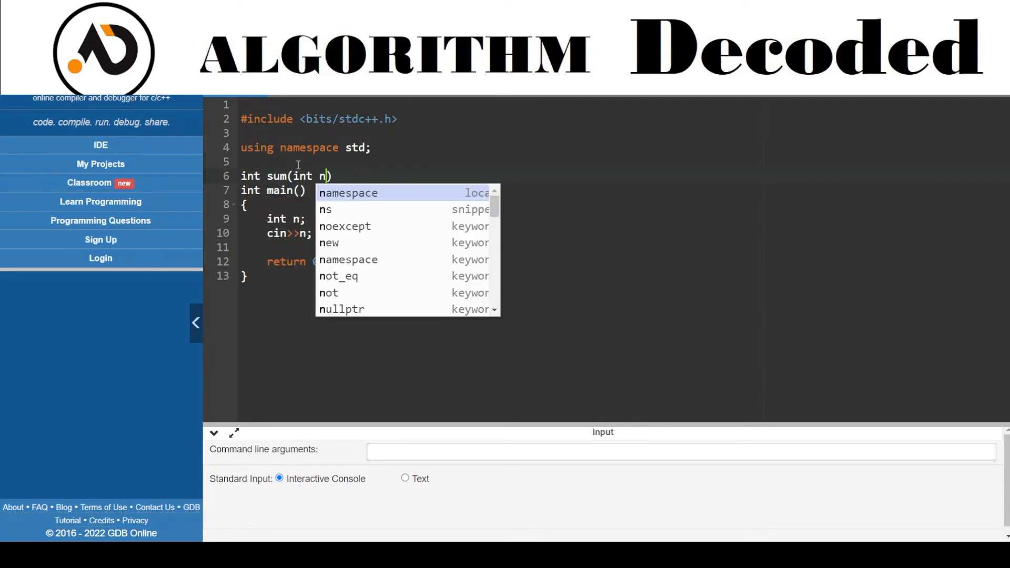
type("{")
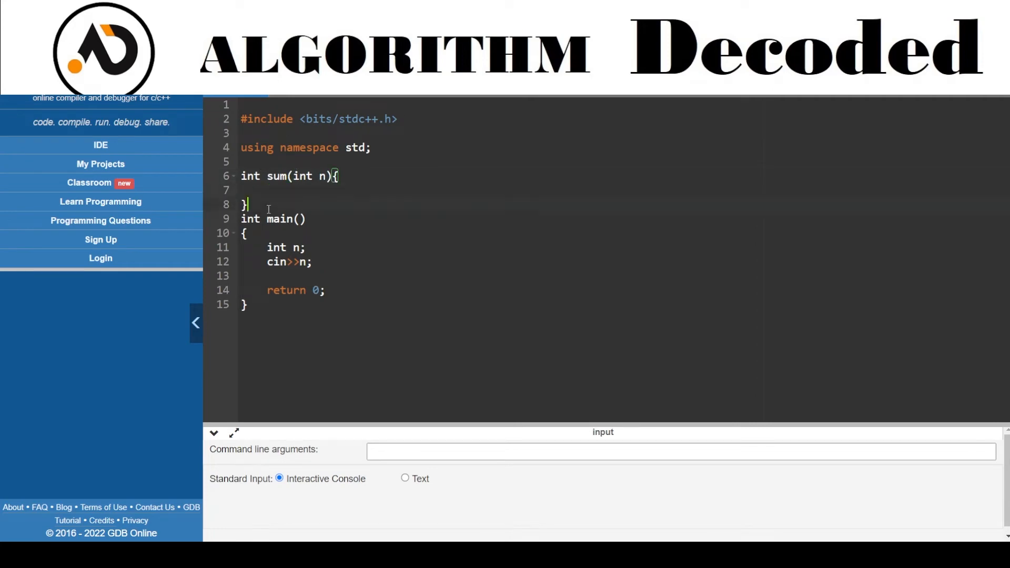
Add pyramid-level comment lines // 1, // 1+2 and // 1+2+3 below sum.
type("// i")
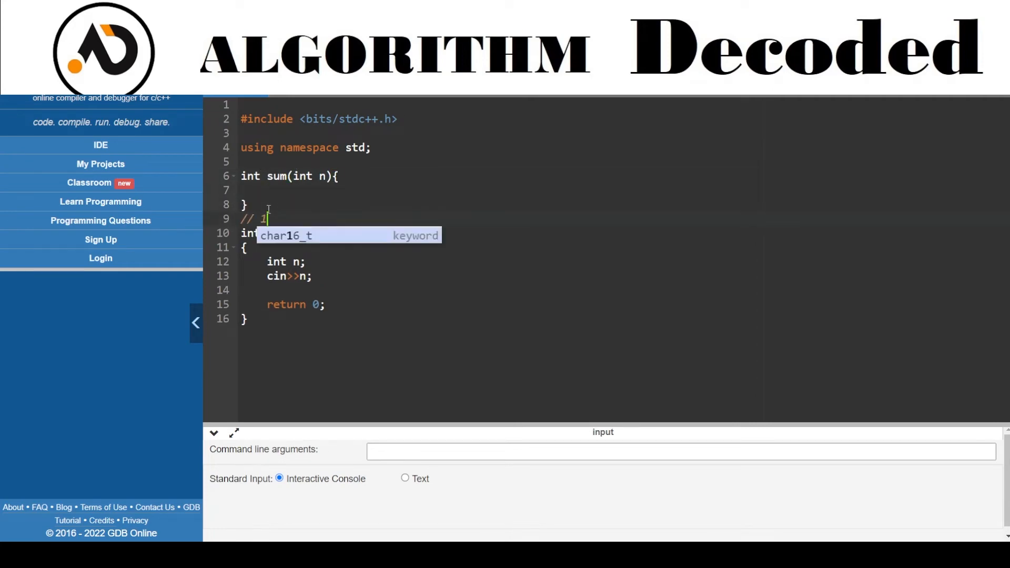
type("c1")
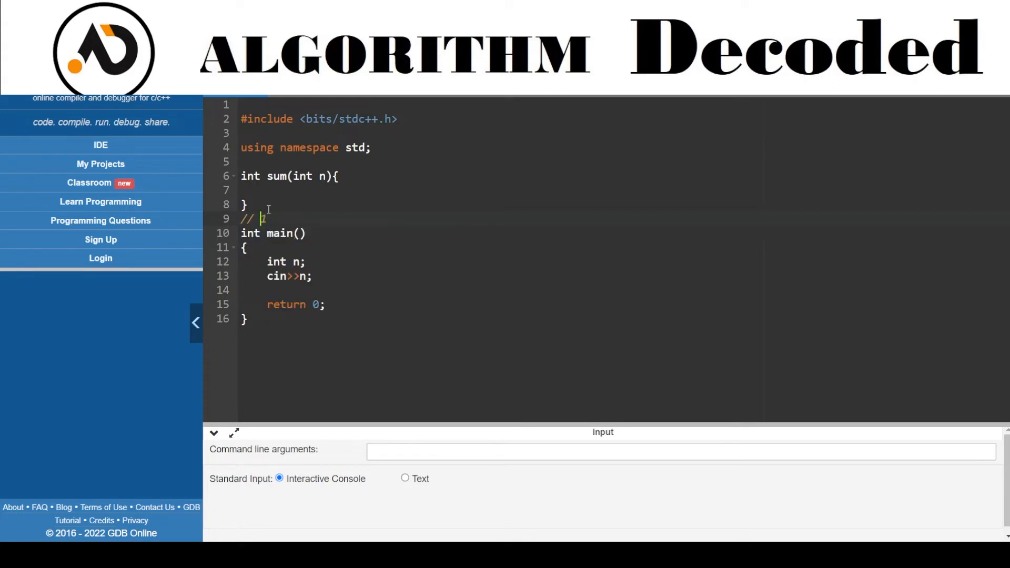
type("+")
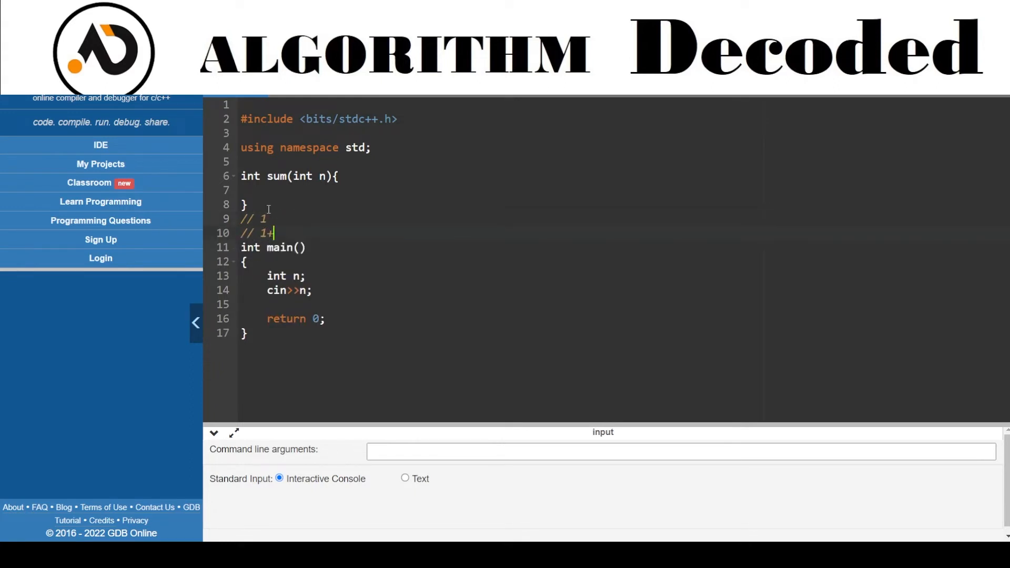
type("chd")
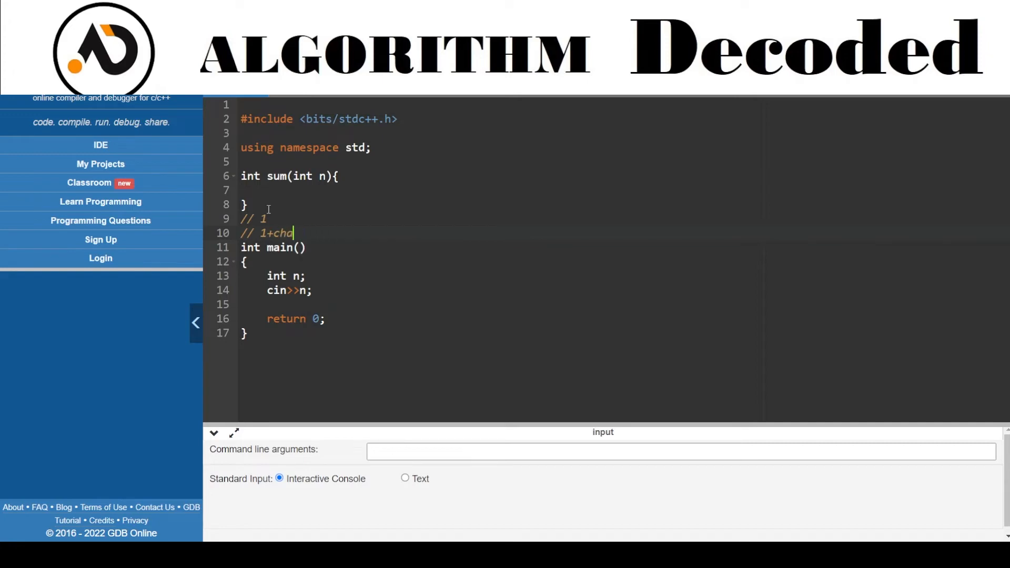
type("r")
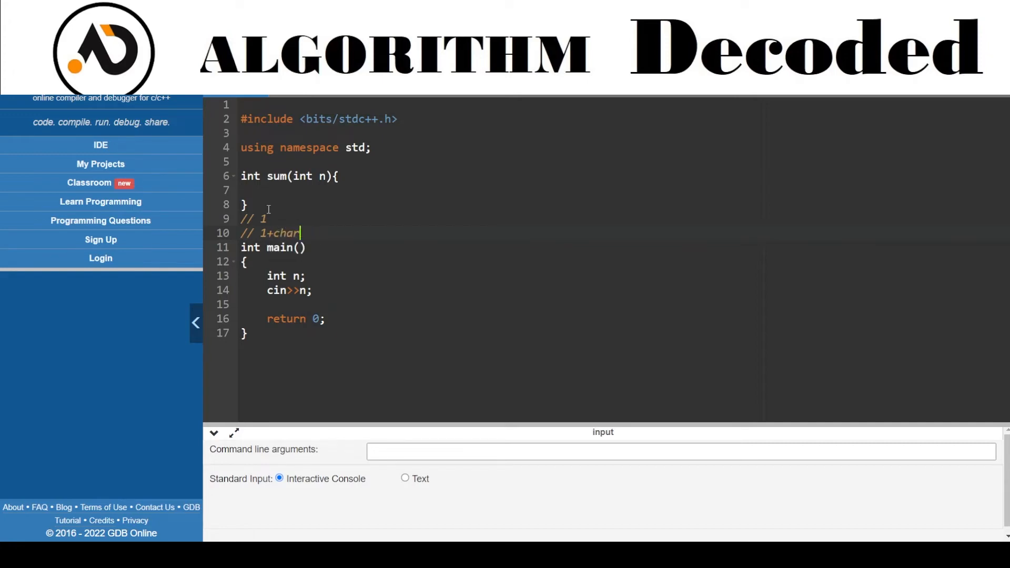
type("32_t")
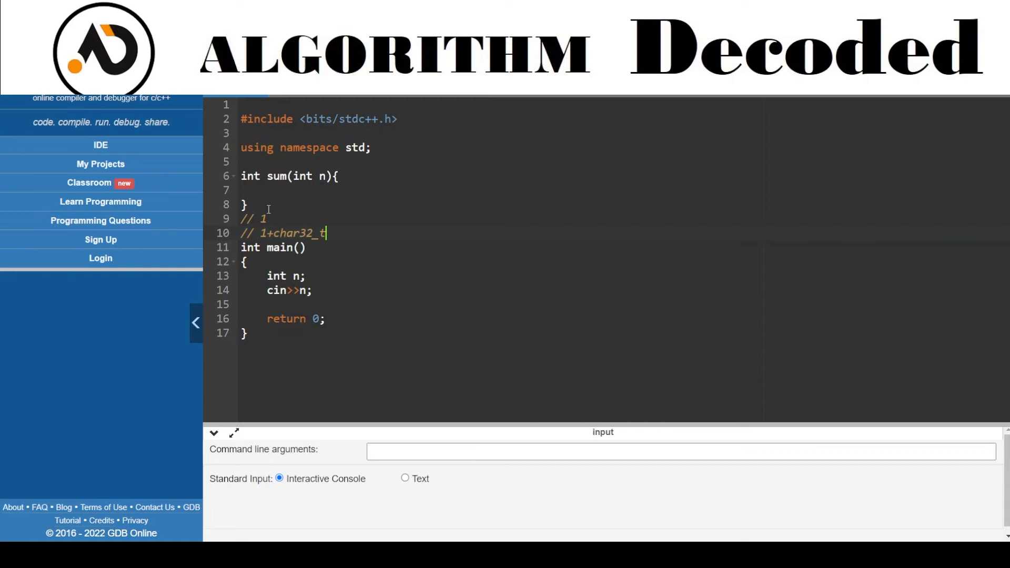
type("2")
type("// 1")
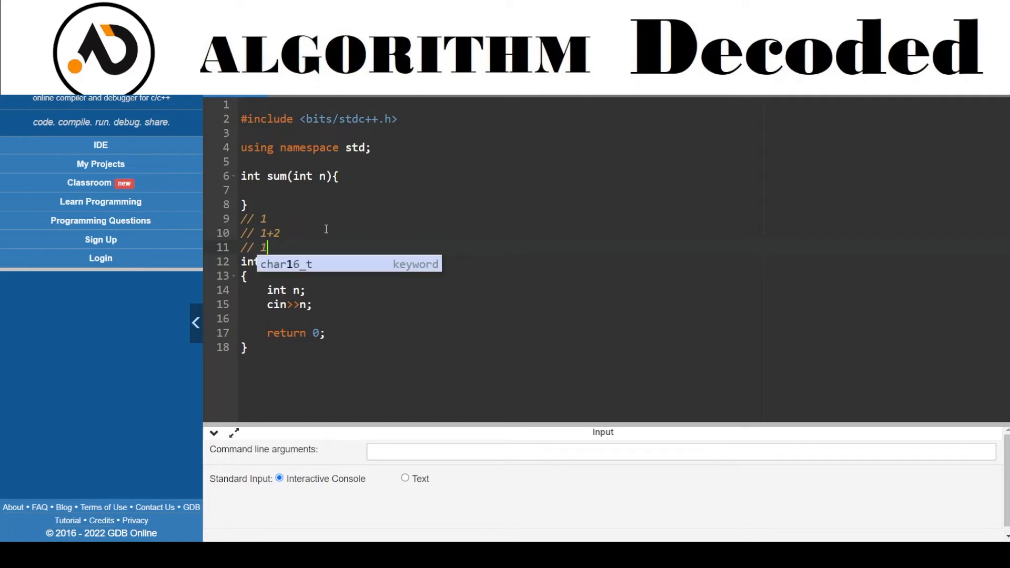
type("+")
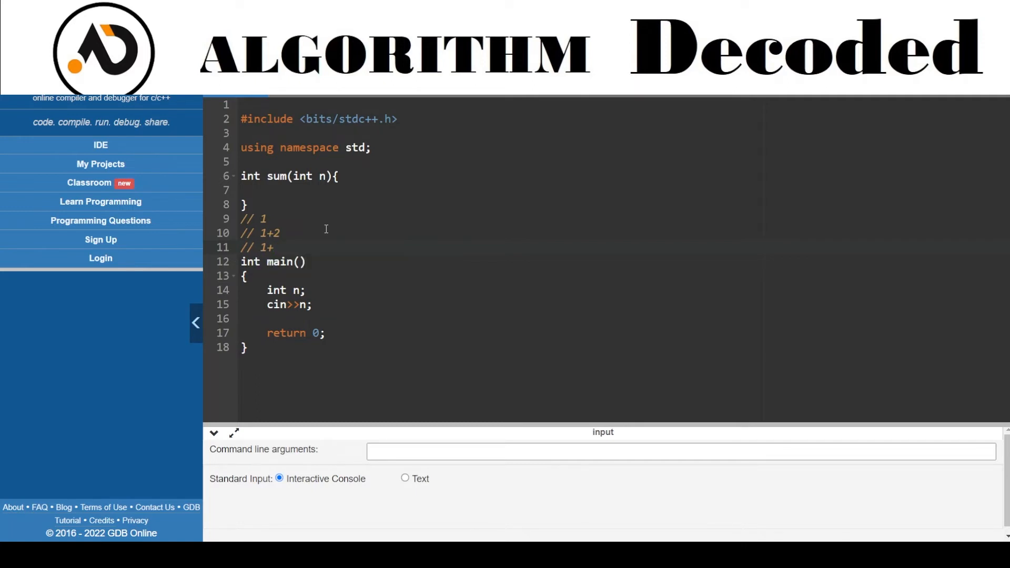
type("2+3")
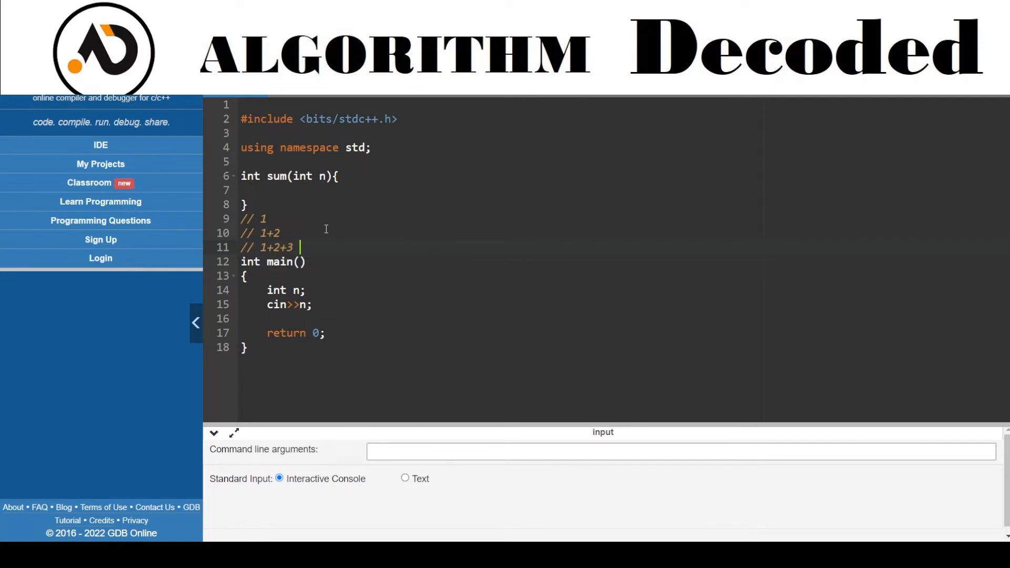
Fill the sum function body with return (n*(n+1))/2;.
left_click(269, 190)
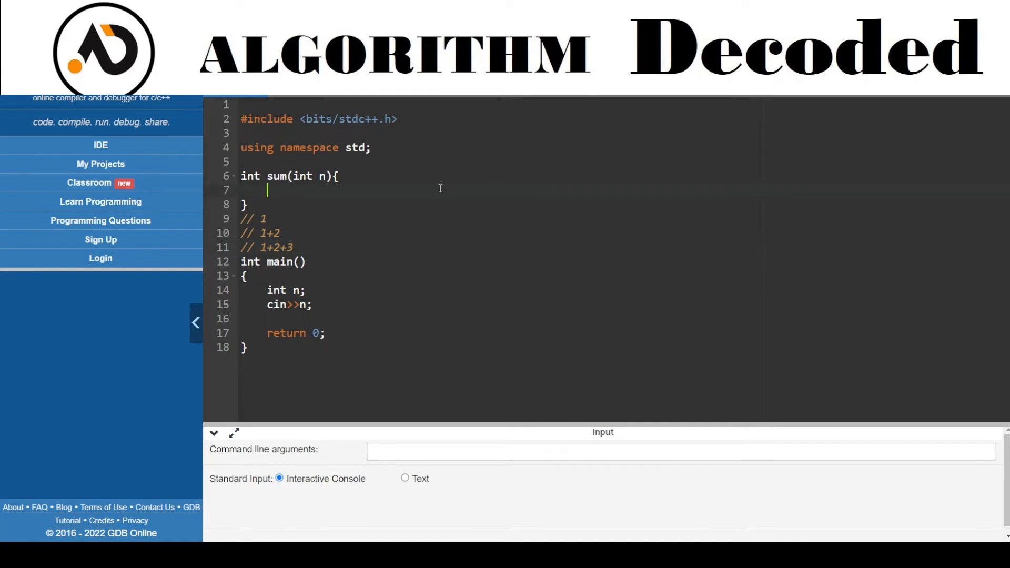
type("retur")
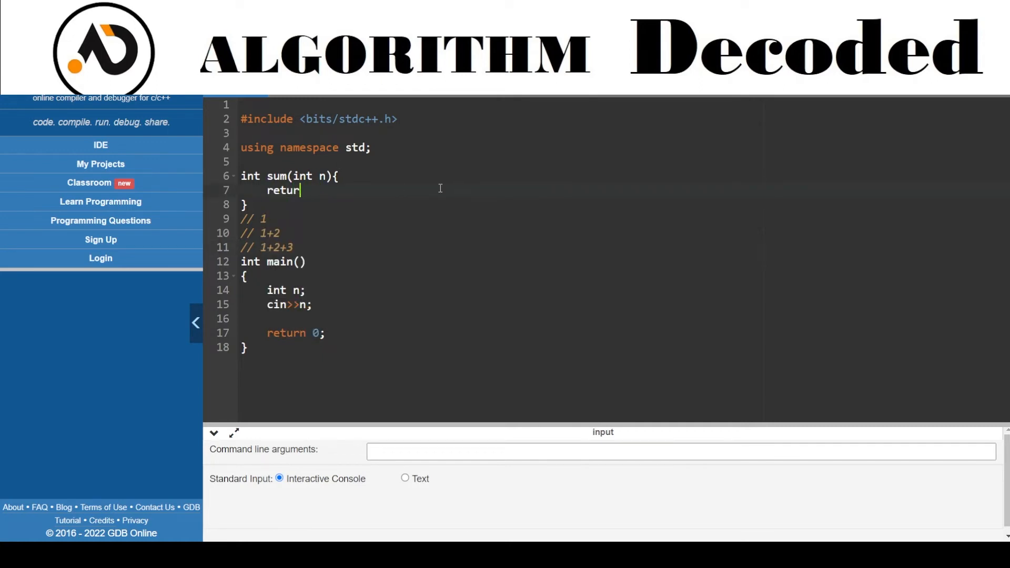
type("n*(")
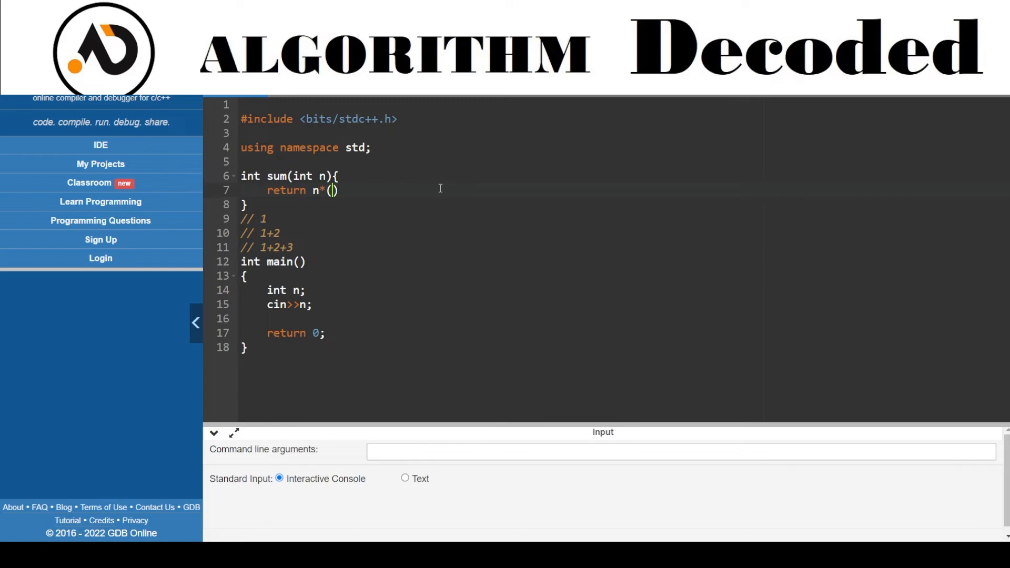
type("n+1")
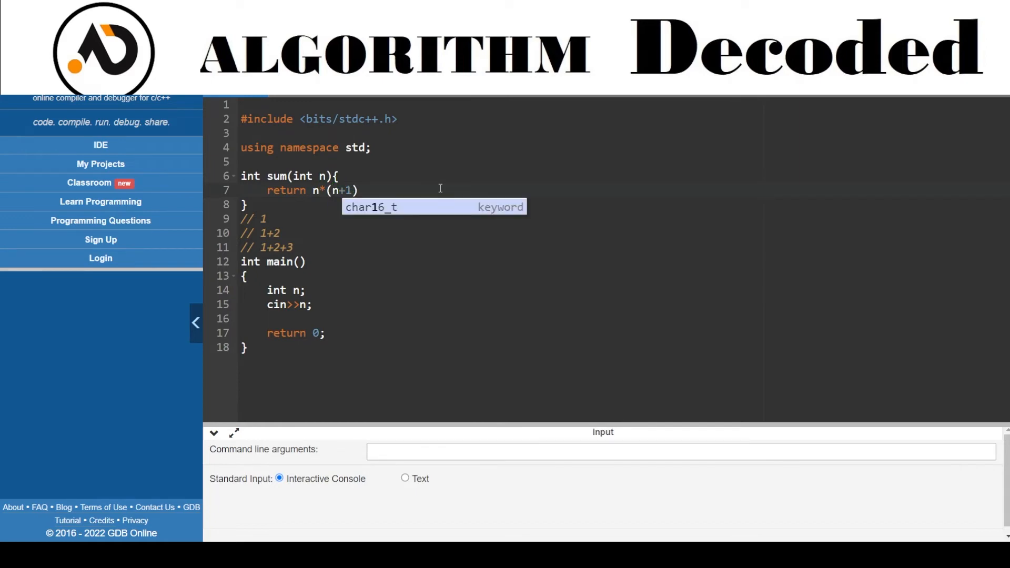
type(")")
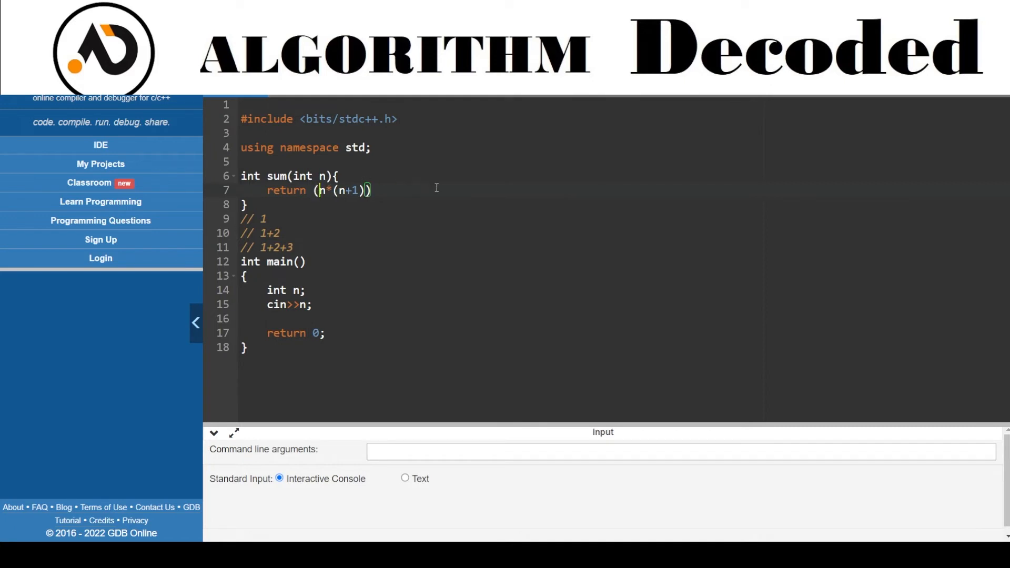
type(")/2;")
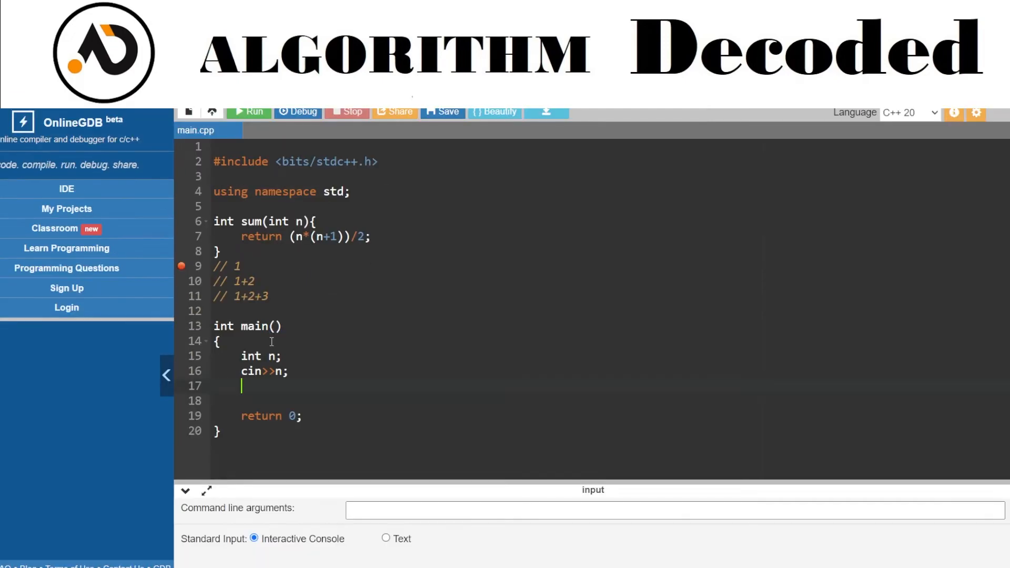
Declare int level=0; and a while(true) loop doing n-=sum(level+1);.
type("int le")
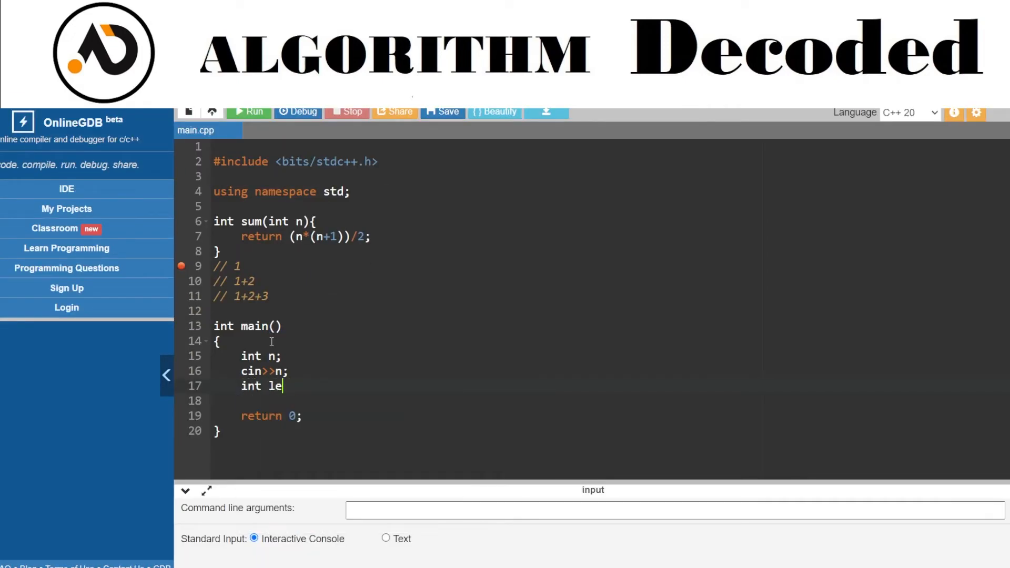
type("vel=0;")
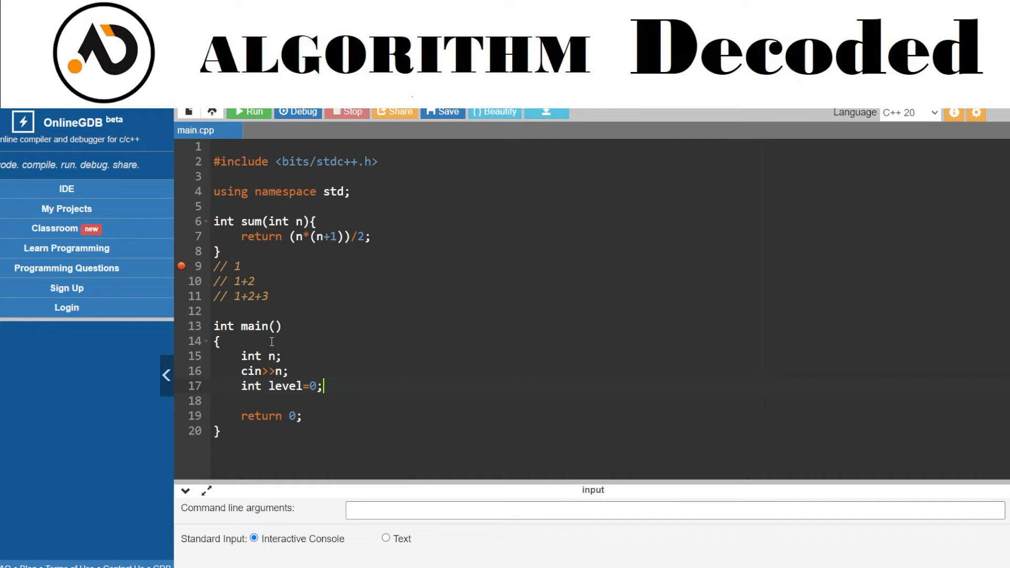
type("while")
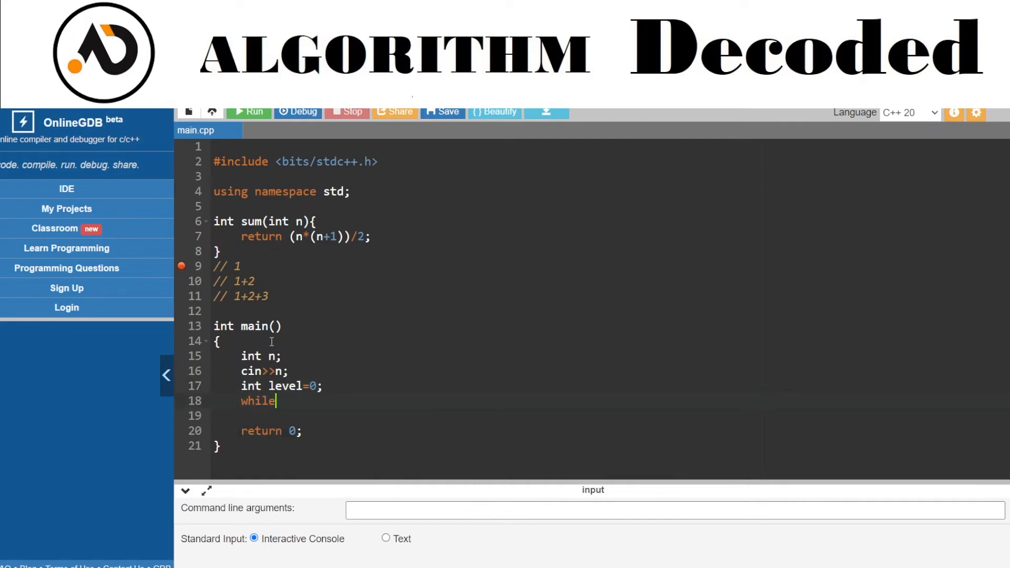
type("(true)")
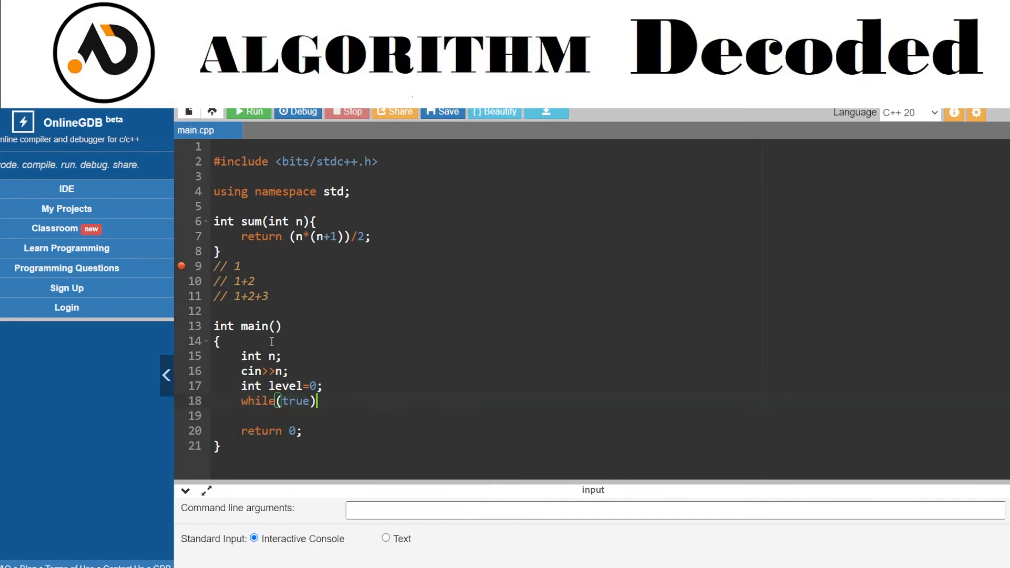
type("n")
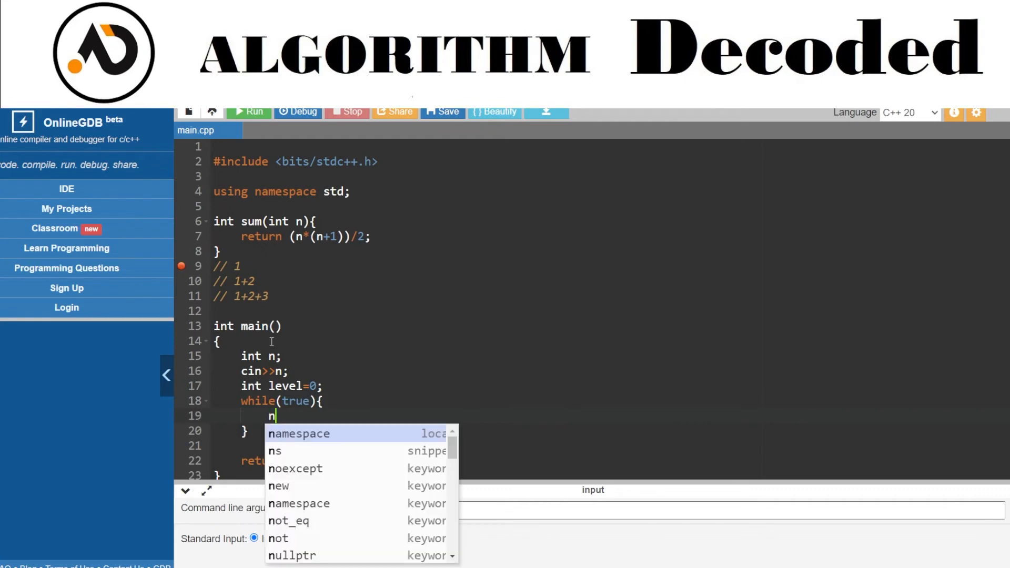
type("-=sum")
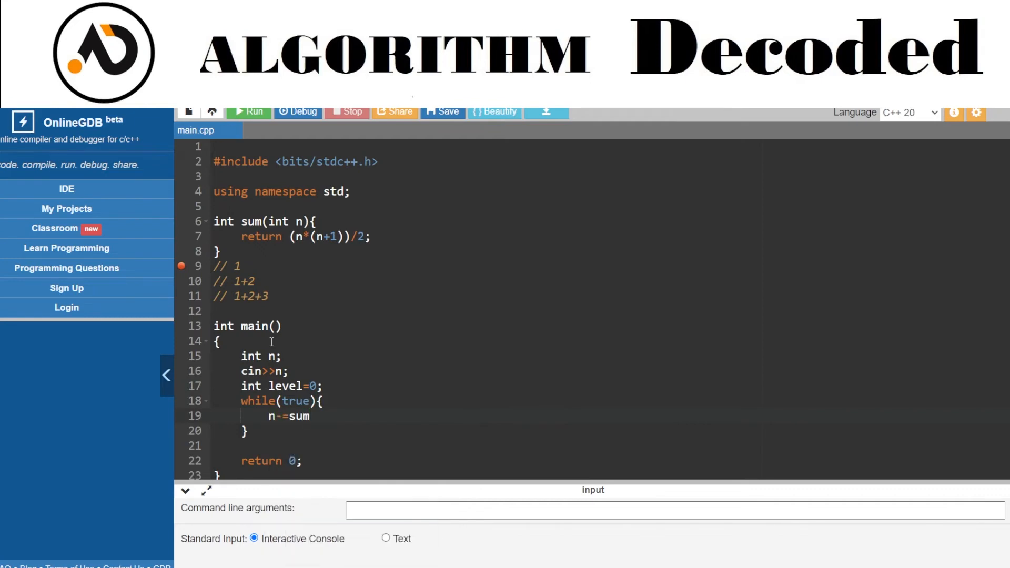
type("(levek)")
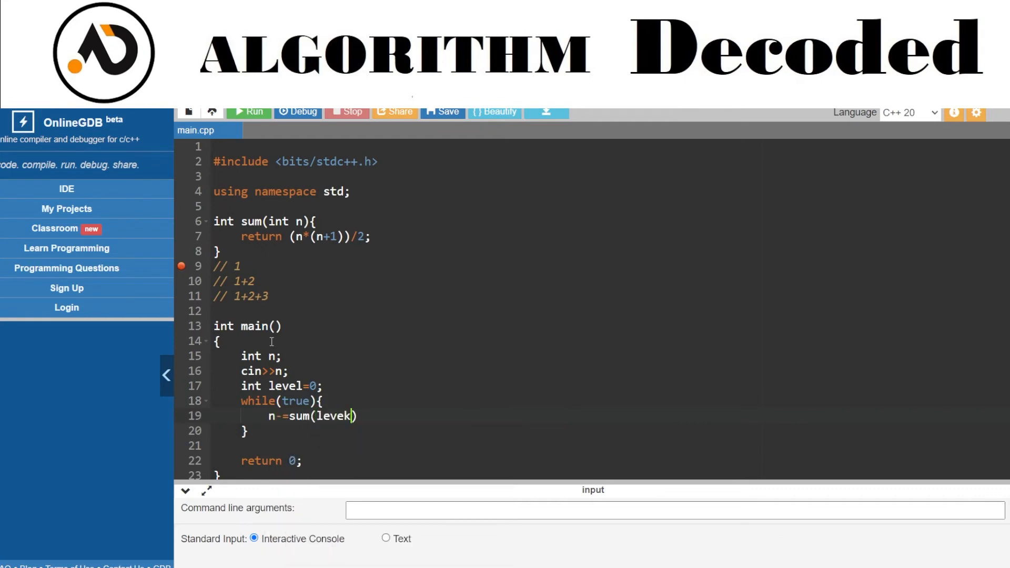
type("level+")
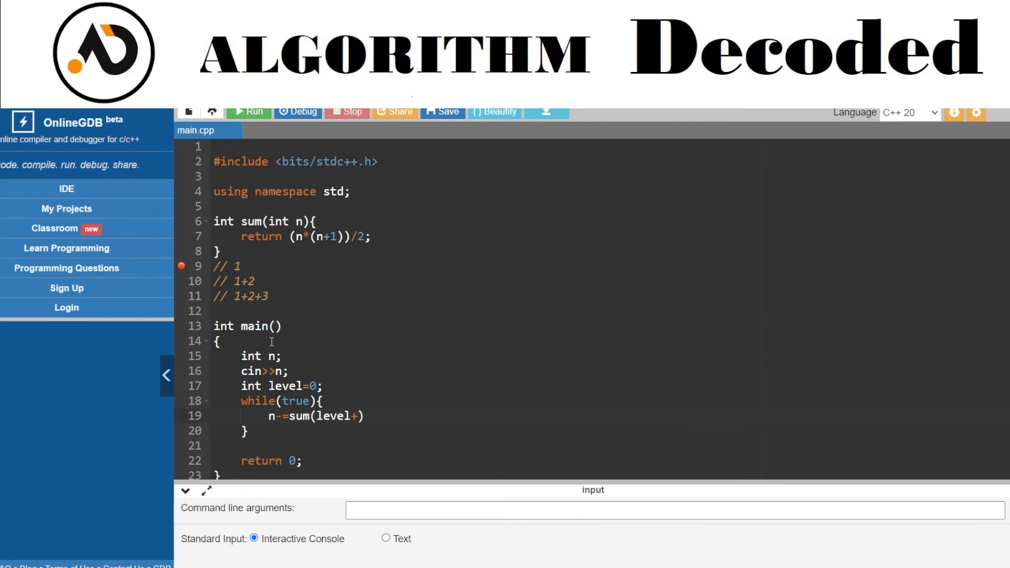
type("1);")
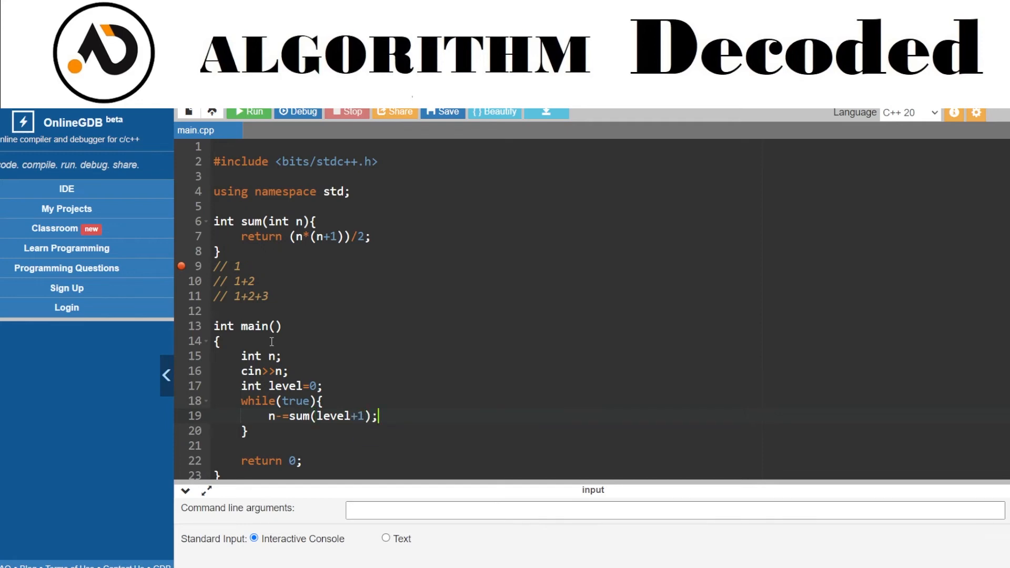
Inside the loop, increment level if n>=0, otherwise break.
type("if()")
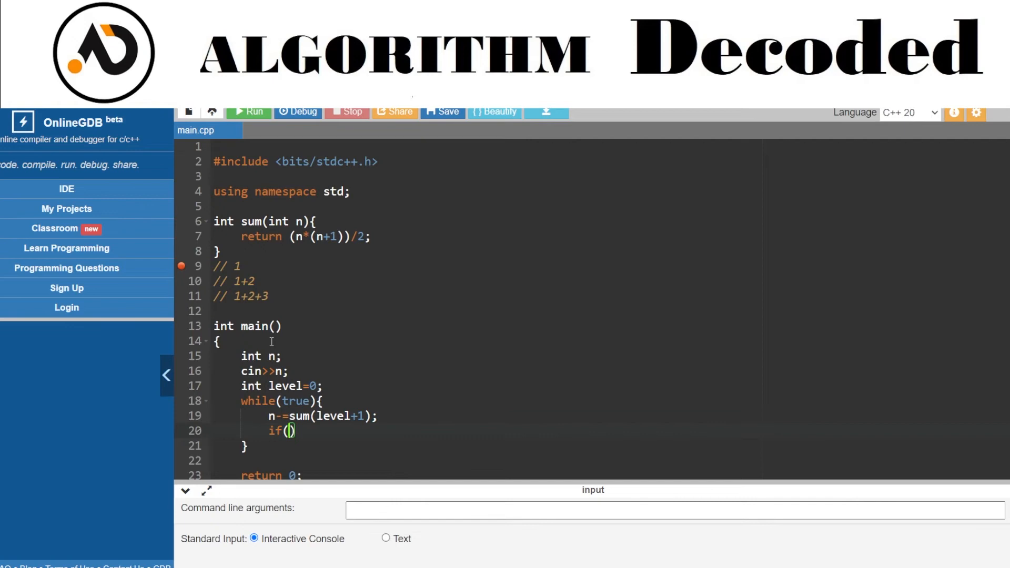
type("n")
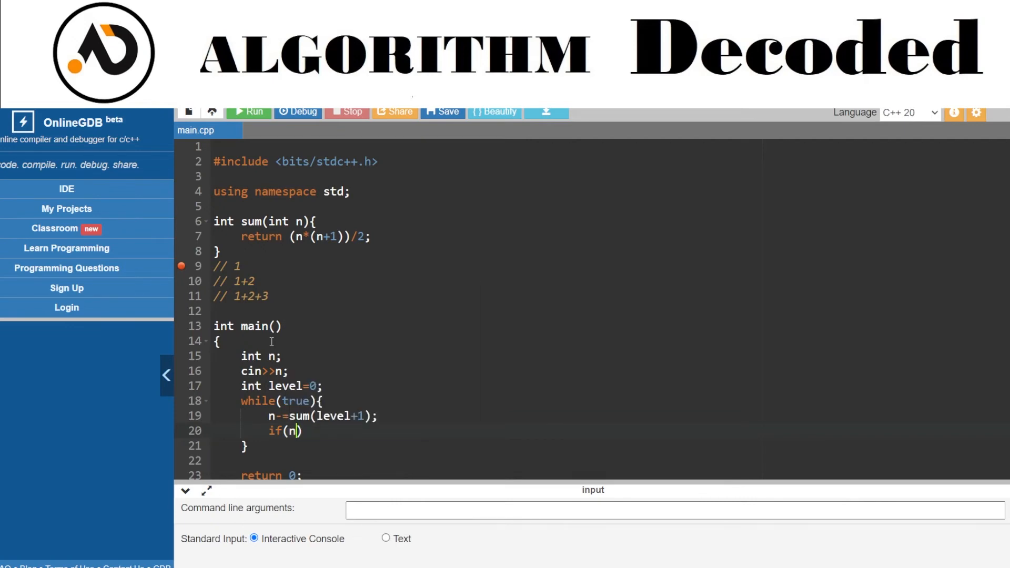
type(">=")
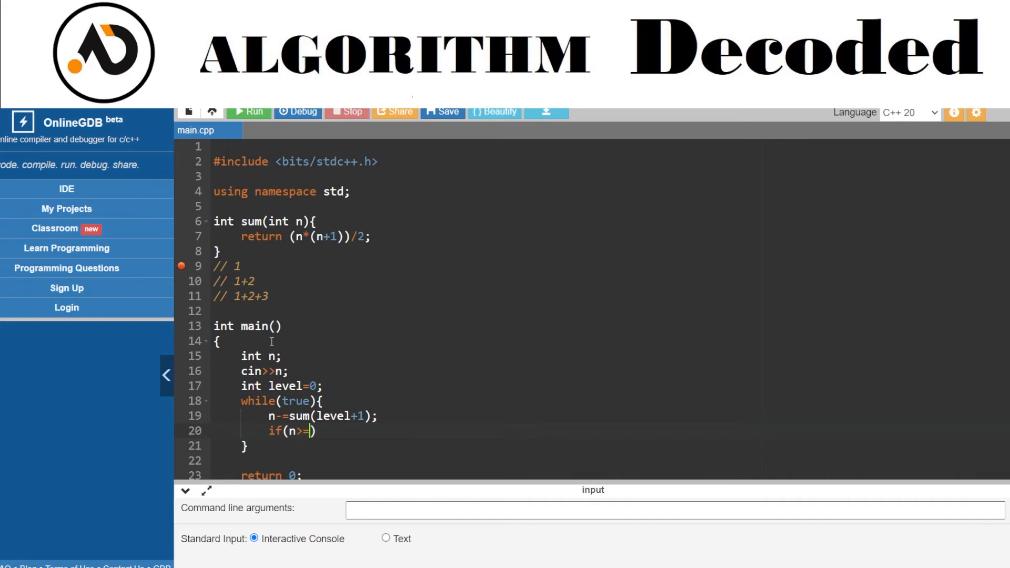
type("0)")
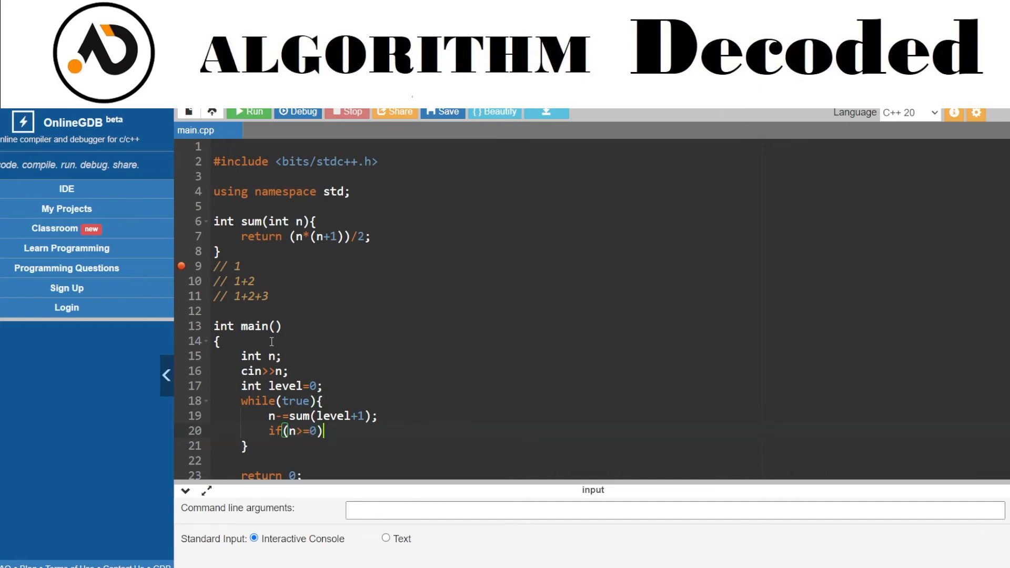
type("level++;")
type("else break;")
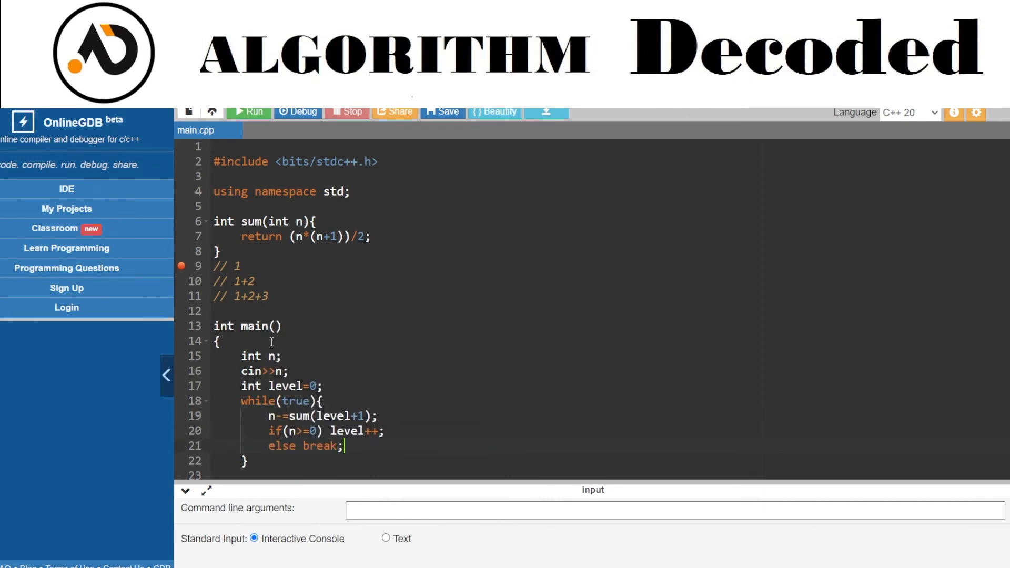
type("return 0;")
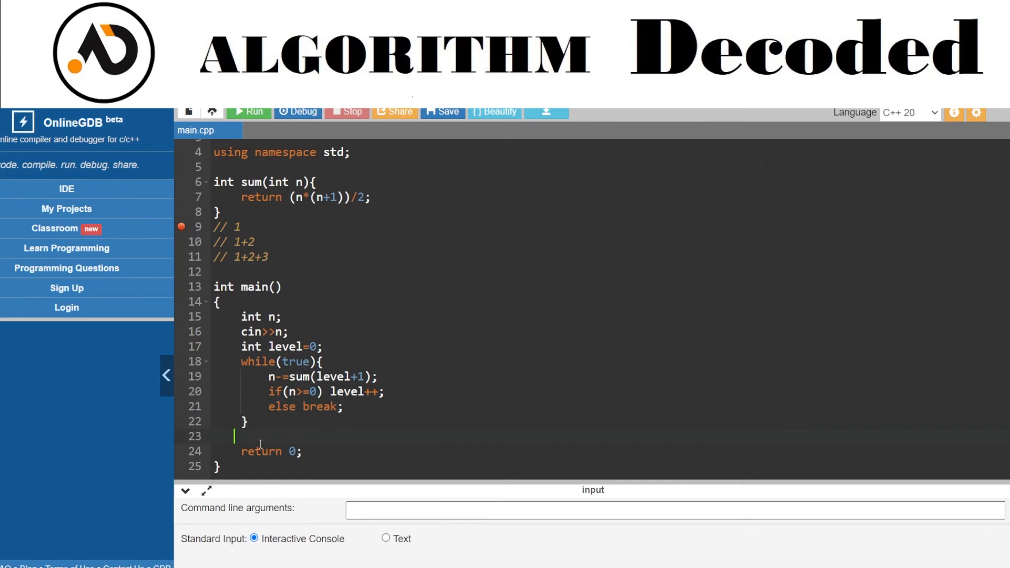
Print the result with cout<<level; after the loop.
type("cout<<")
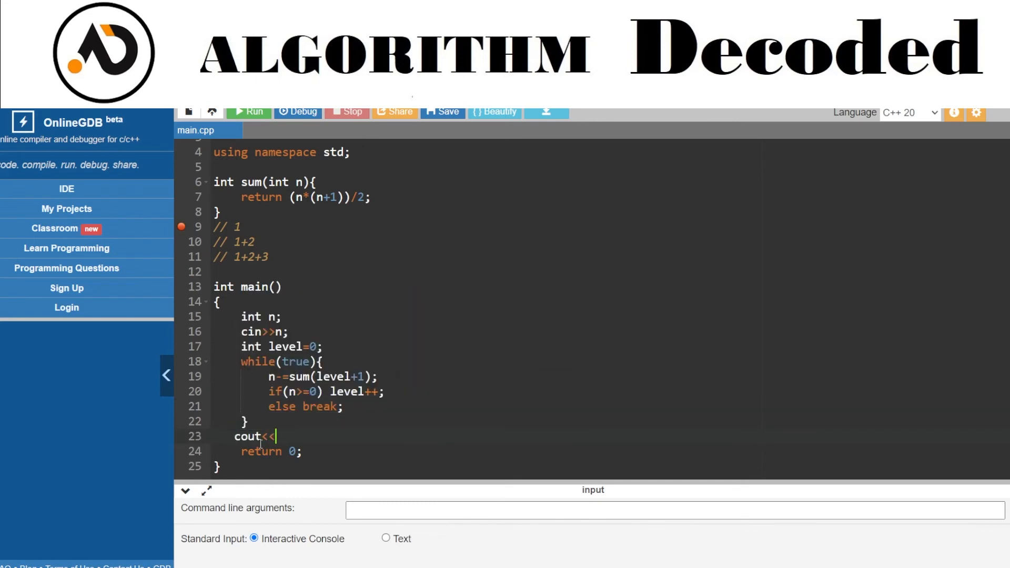
type("level")
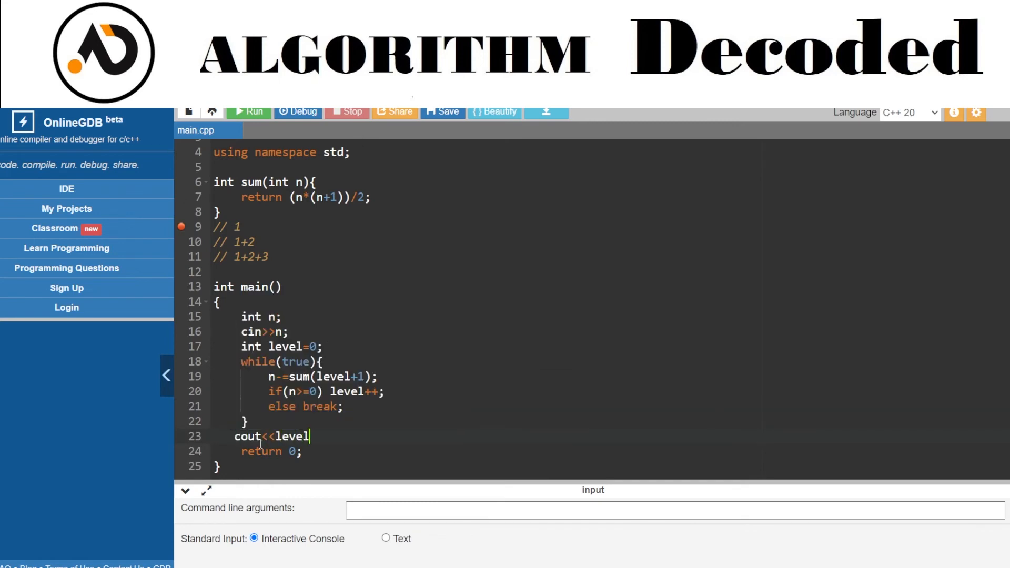
type(";")
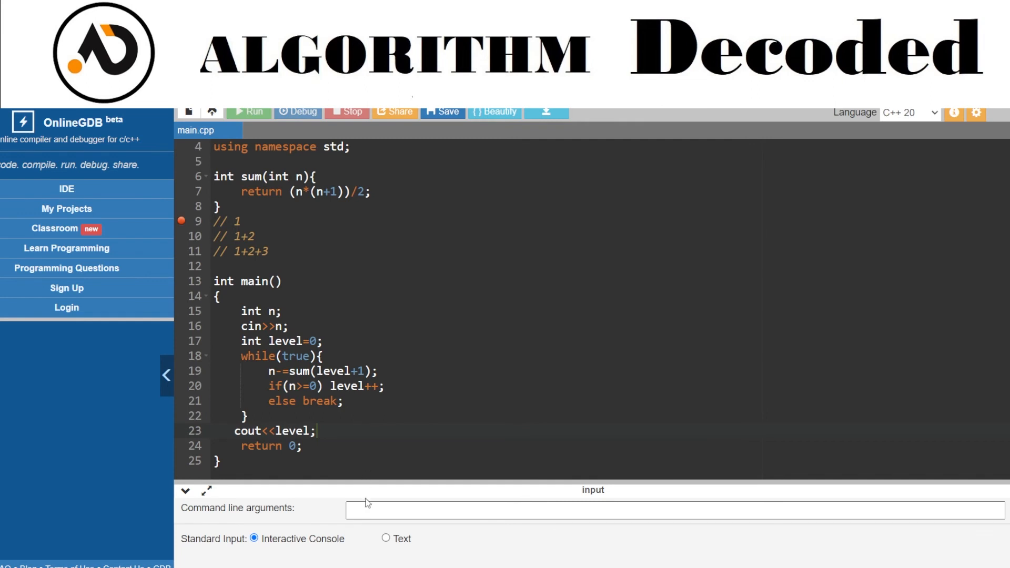
Switch to the Codeforces Vanya and Cubes problem page.
left_click(249, 111)
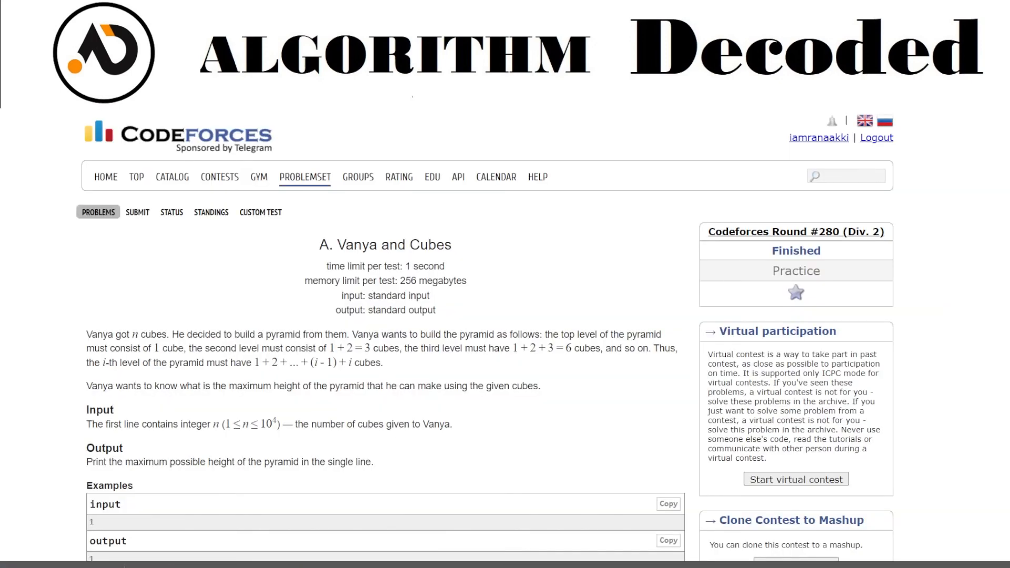
Attach 23.cpp in the Submit box and submit it for judging.
scroll("down", 3)
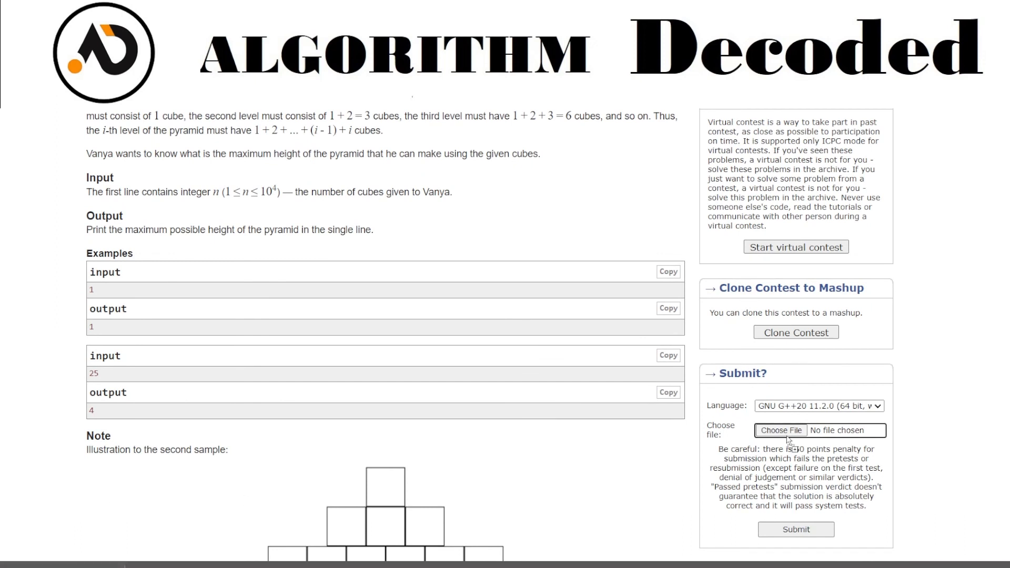
left_click(780, 430)
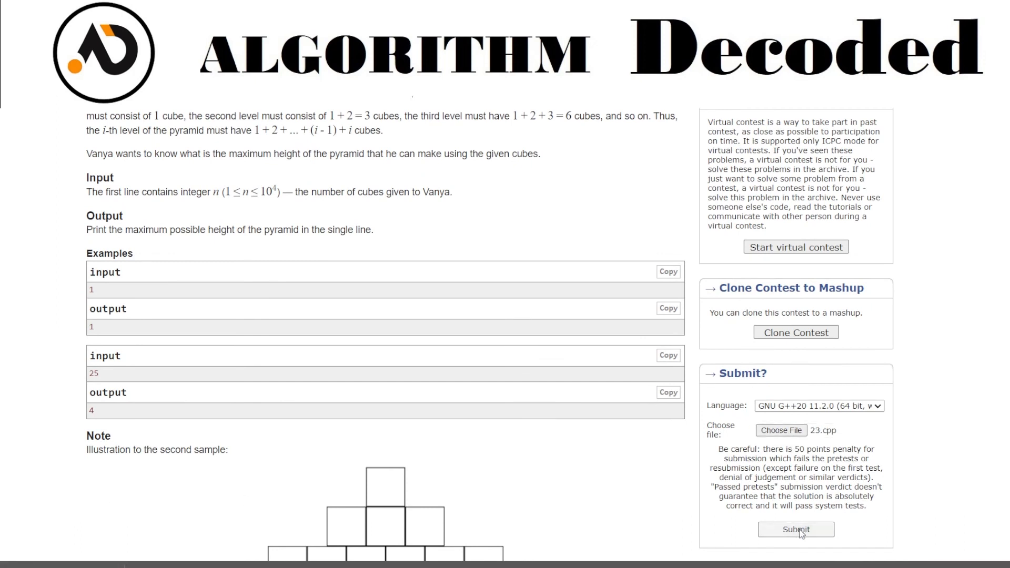
left_click(795, 528)
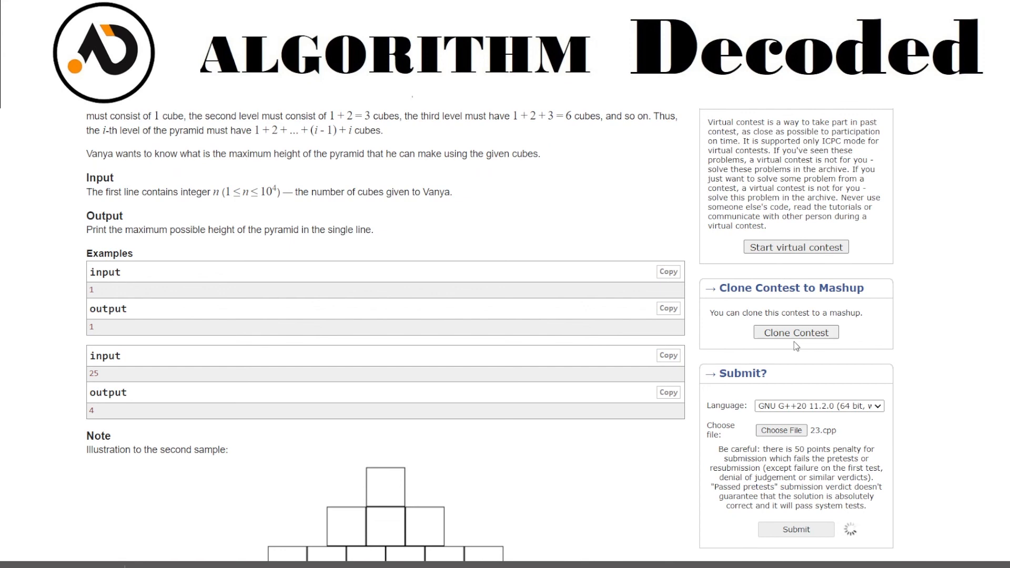
left_click(795, 528)
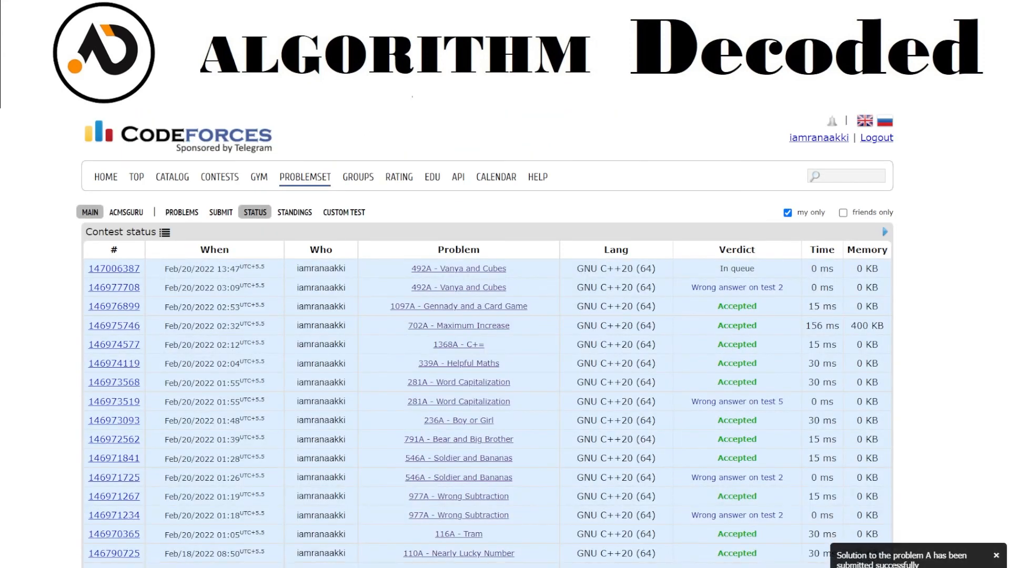